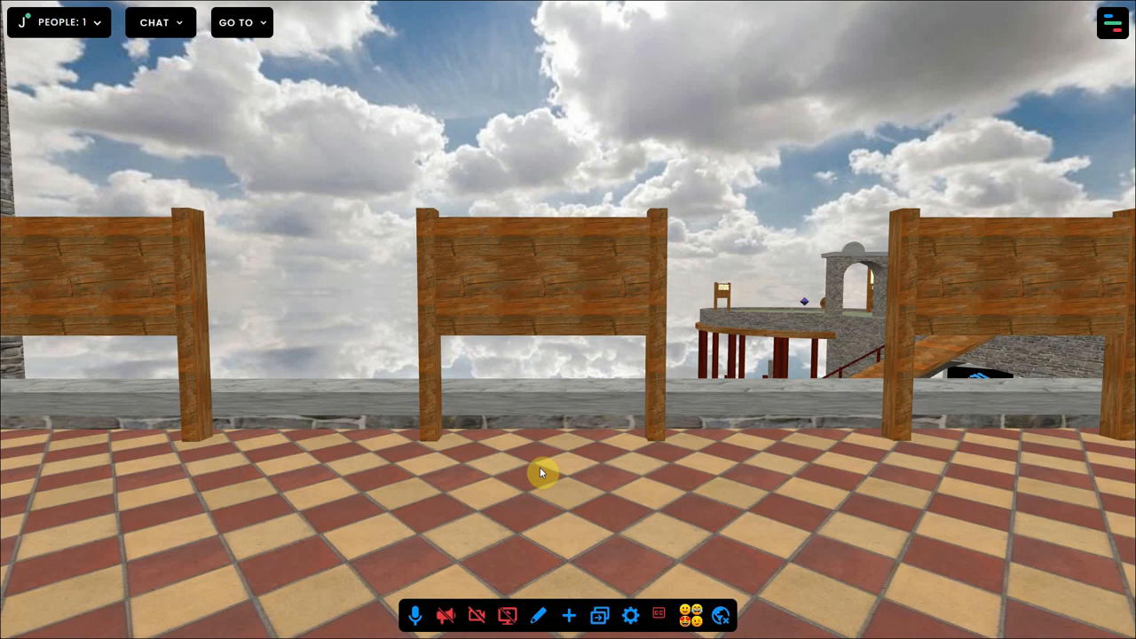
{"action": "mouse_move", "coordinate": [902, 313]}
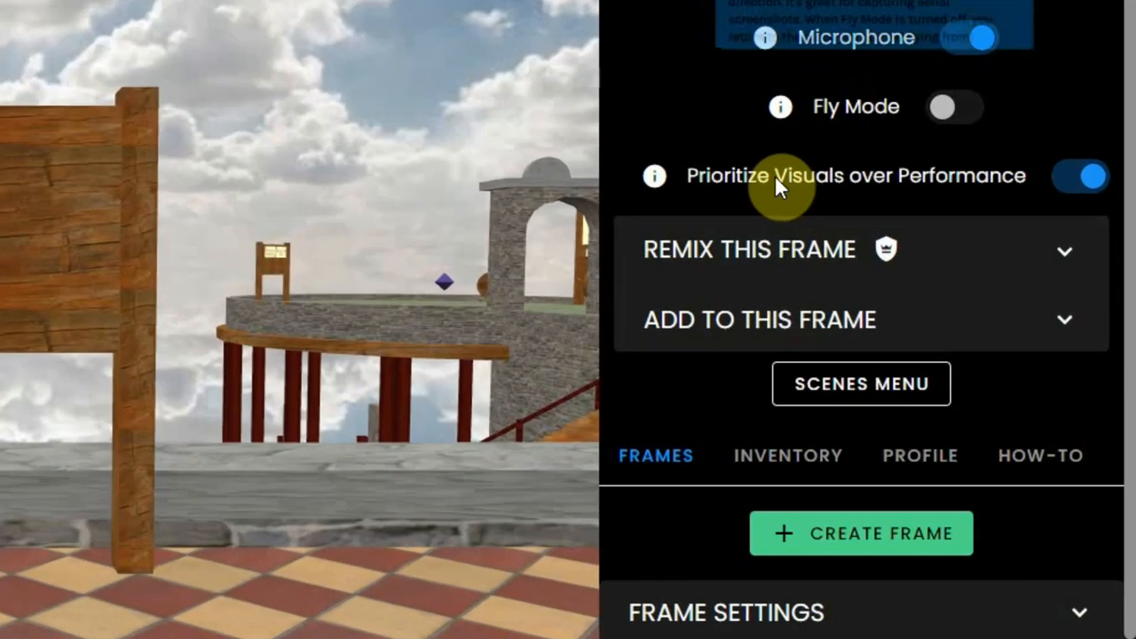
Open the inventory listing image, 360 media, PDF, video, audio and 3D model options.
{"action": "left_click", "coordinate": [789, 455]}
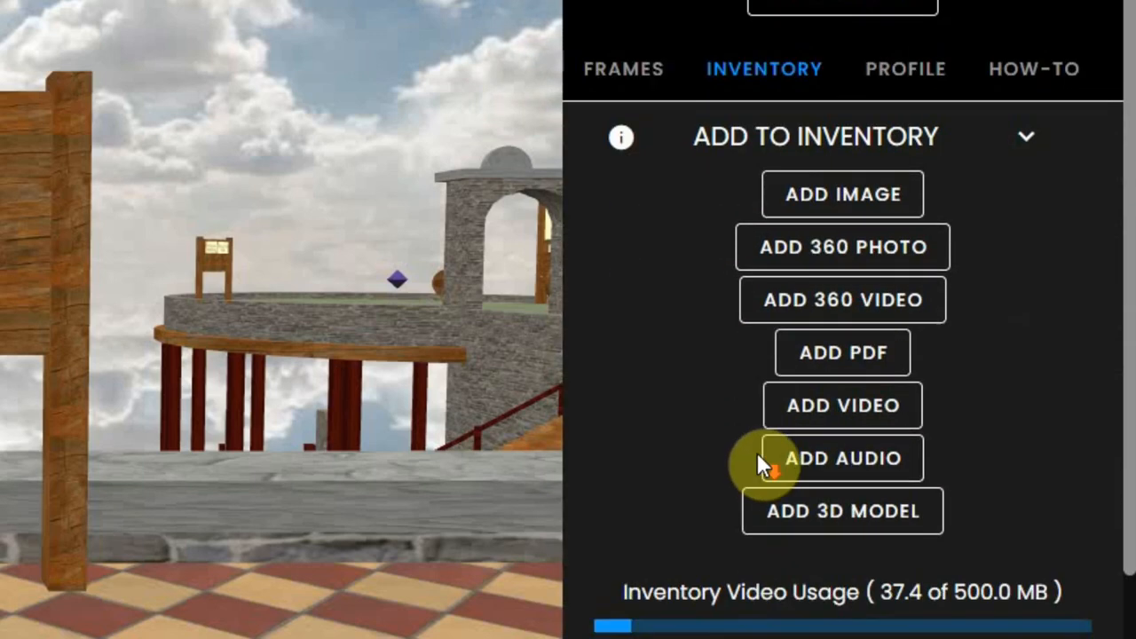
{"action": "mouse_move", "coordinate": [849, 533]}
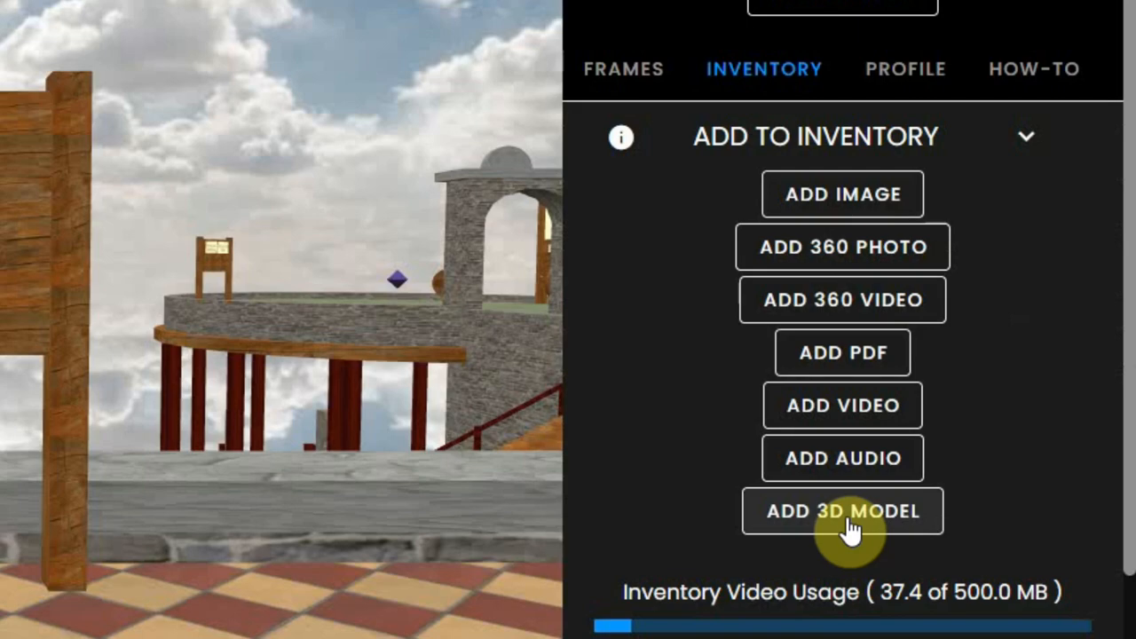
{"action": "mouse_move", "coordinate": [860, 199]}
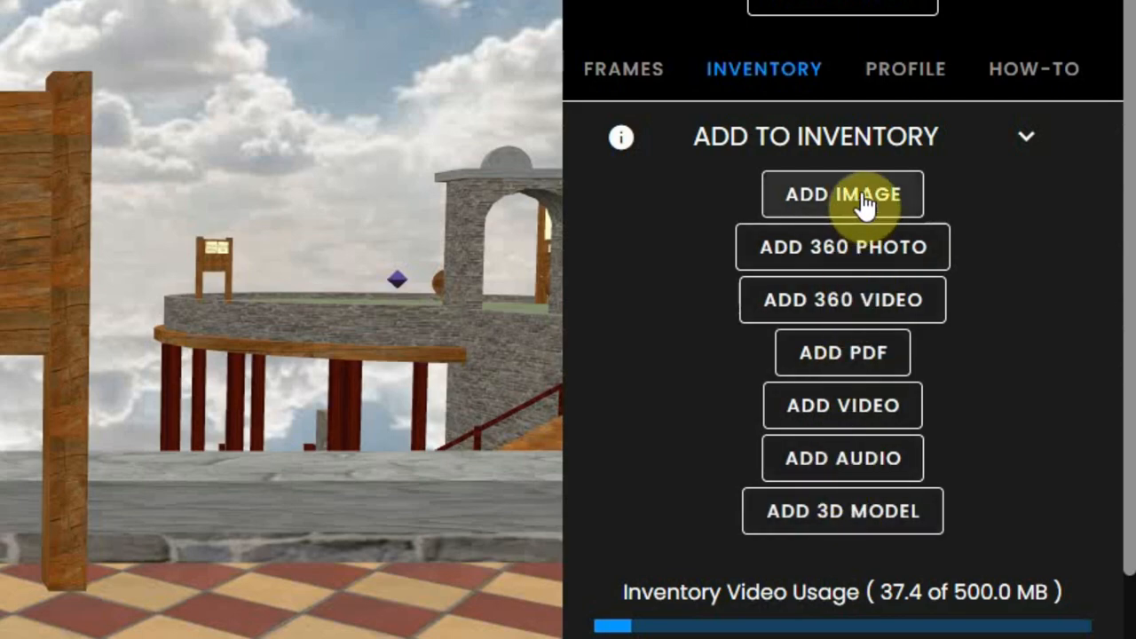
{"action": "left_click", "coordinate": [842, 193]}
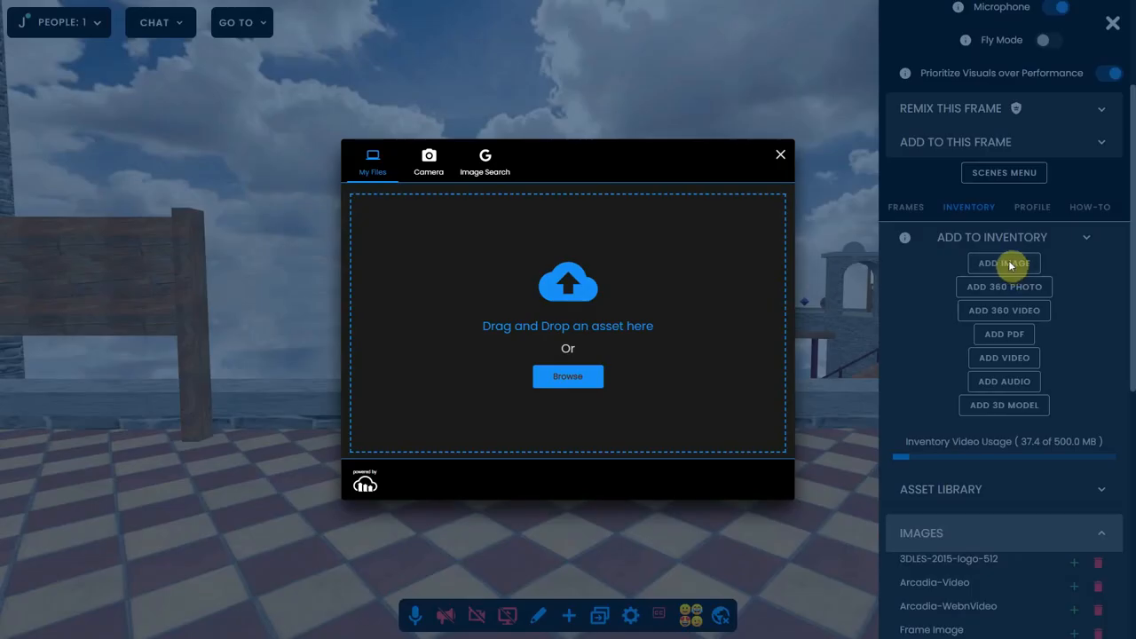
{"action": "left_click", "coordinate": [567, 377]}
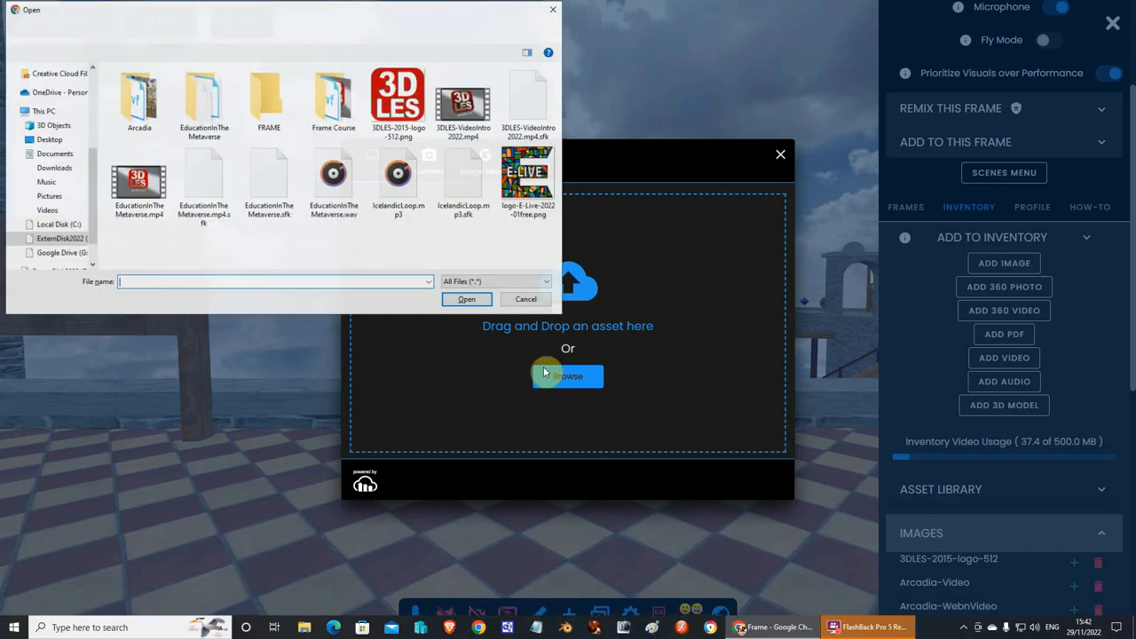
{"action": "left_click", "coordinate": [467, 299]}
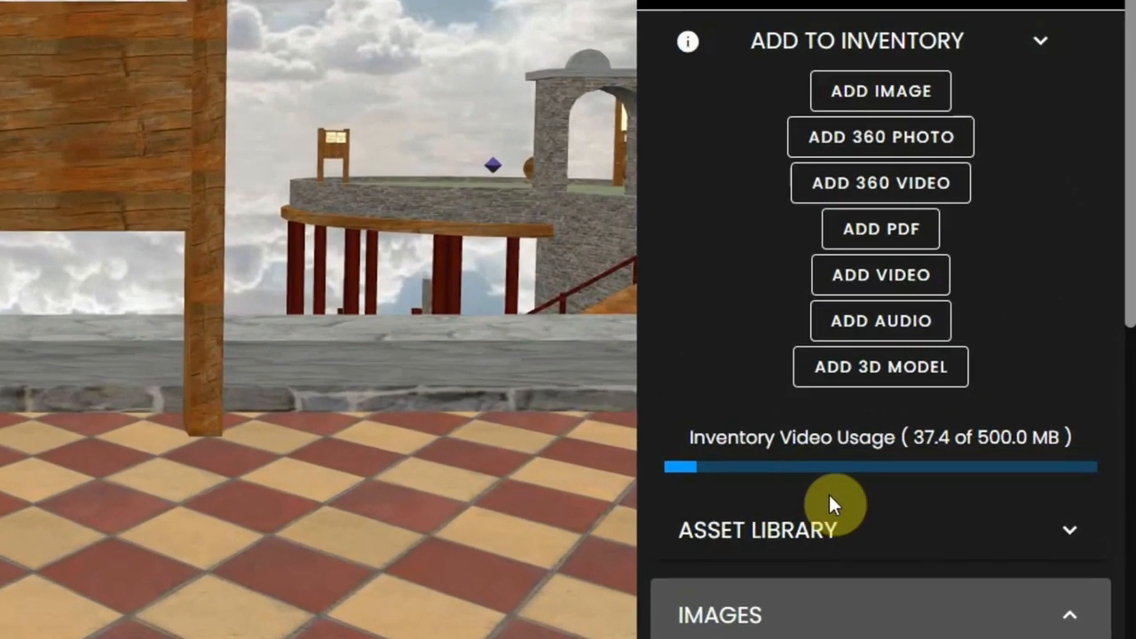
Add the stored 3DLES-2015-logo-512 image from the Asset Library Images list.
{"action": "scroll", "scroll_direction": "down", "scroll_amount": 3}
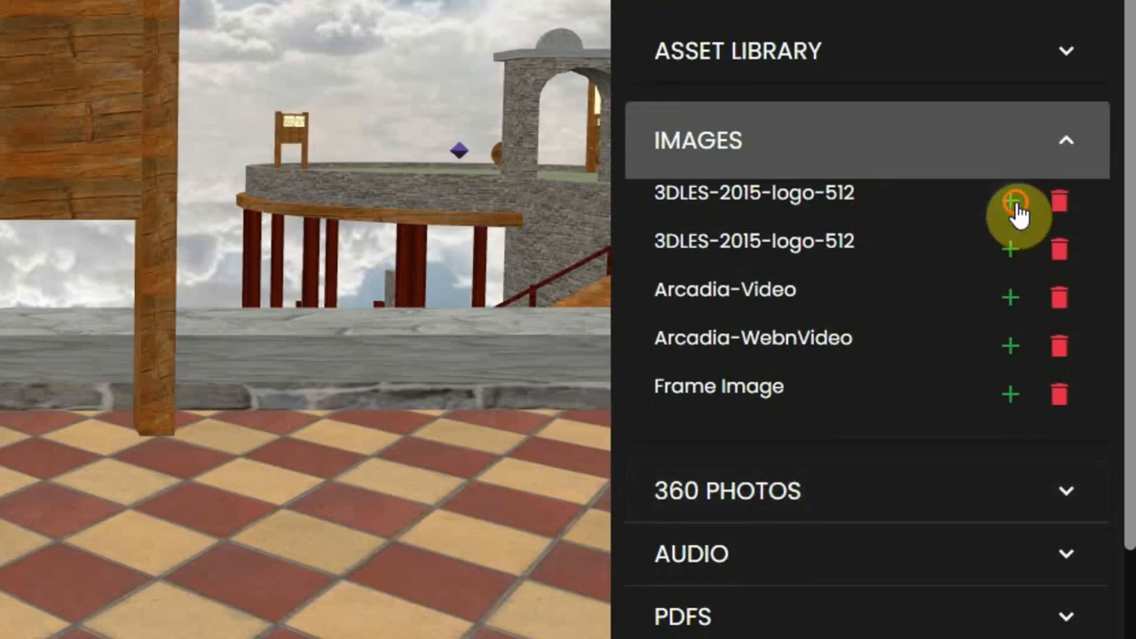
{"action": "left_click", "coordinate": [1010, 203]}
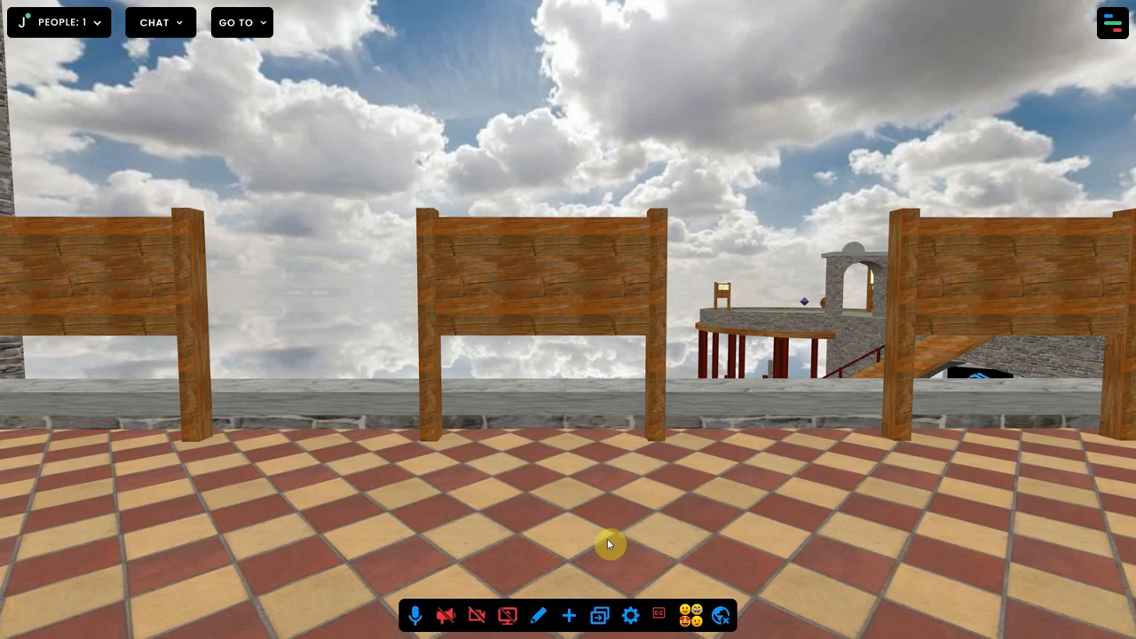
Upload 3DLES-2015-logo-512.png from the computer into the space.
{"action": "left_click", "coordinate": [574, 615]}
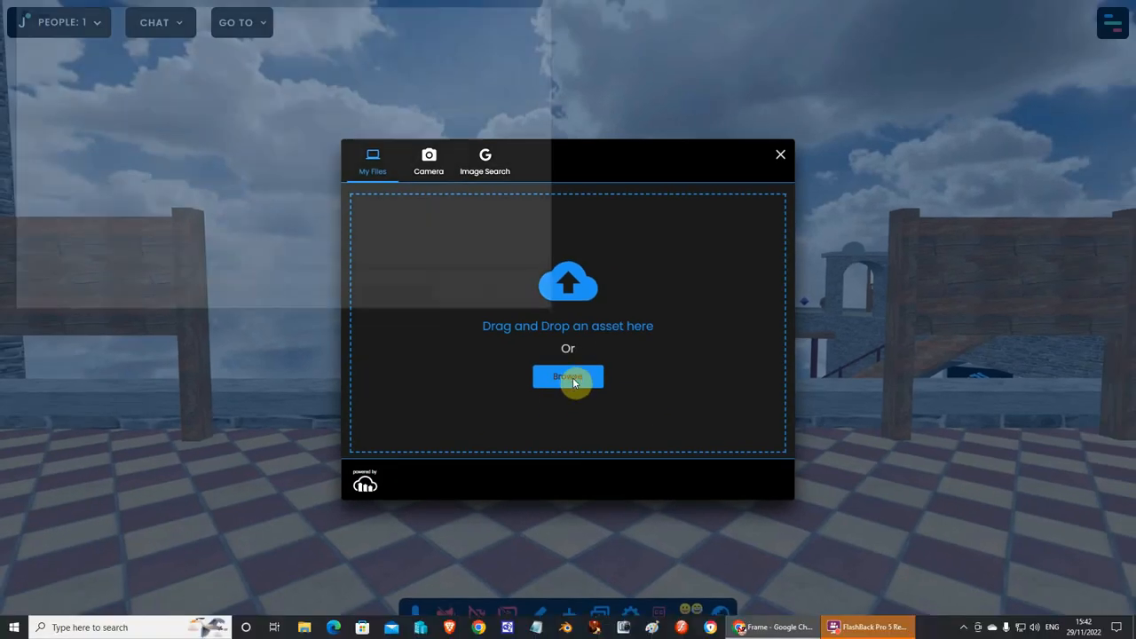
{"action": "left_click", "coordinate": [567, 376]}
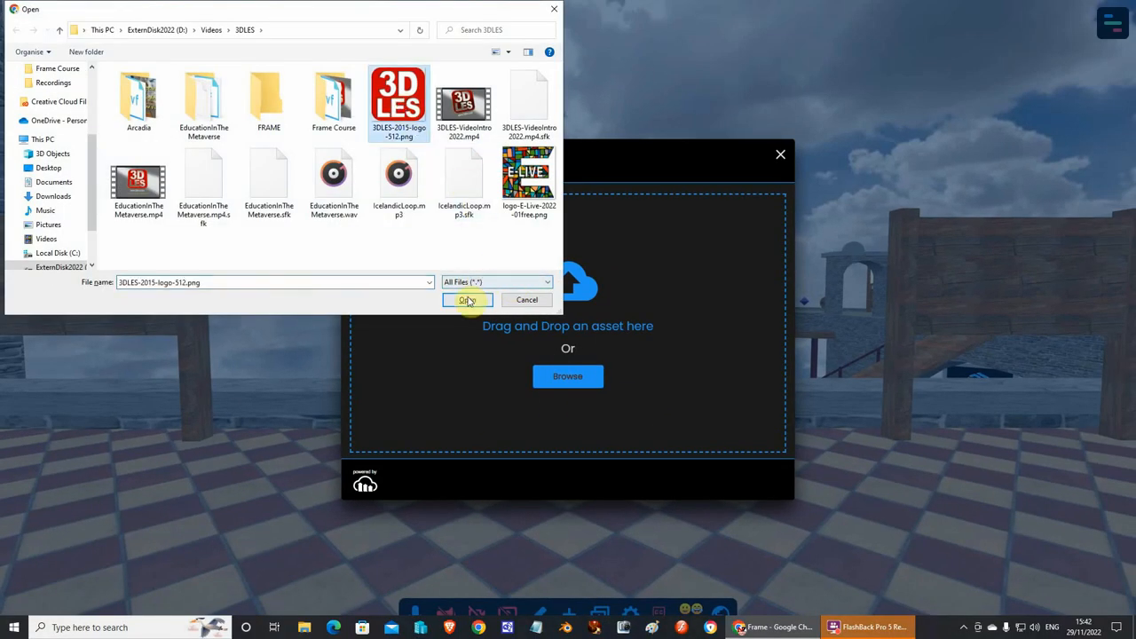
{"action": "left_click", "coordinate": [468, 300]}
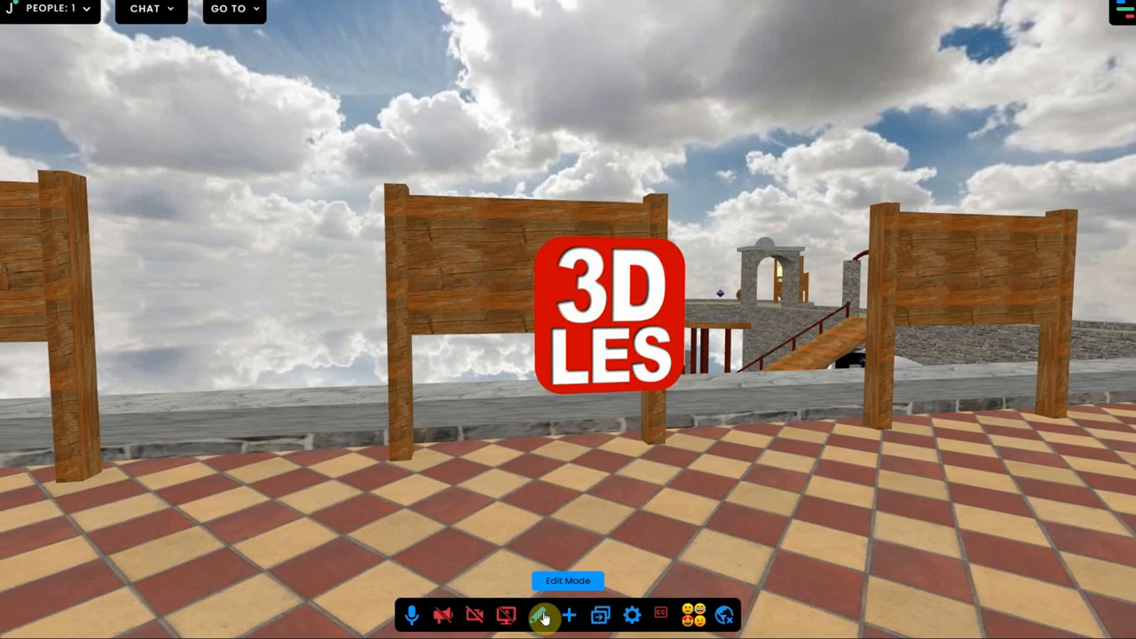
In Edit Mode, snap the logo flat onto the central board and shrink it.
{"action": "left_click", "coordinate": [542, 616]}
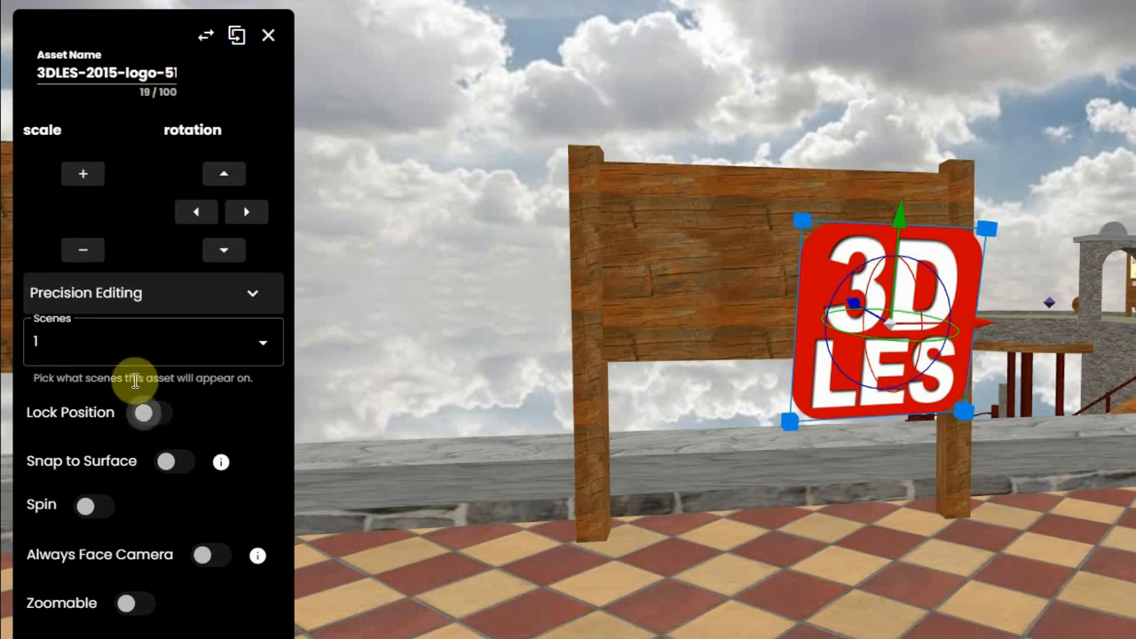
{"action": "mouse_move", "coordinate": [85, 403]}
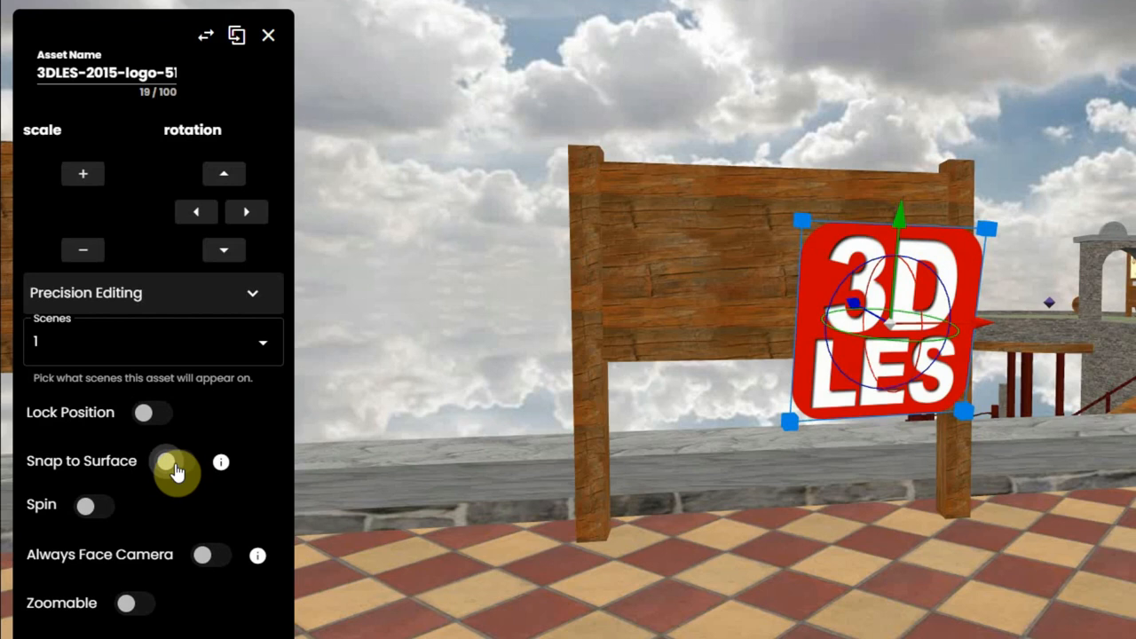
{"action": "left_click", "coordinate": [171, 461]}
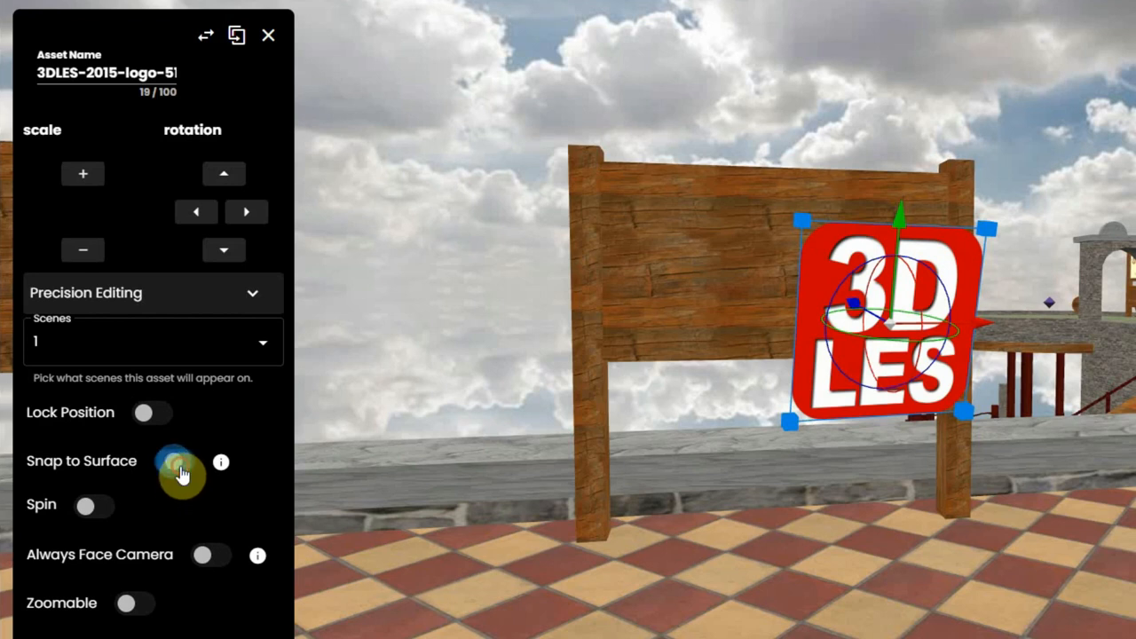
{"action": "left_click", "coordinate": [175, 462]}
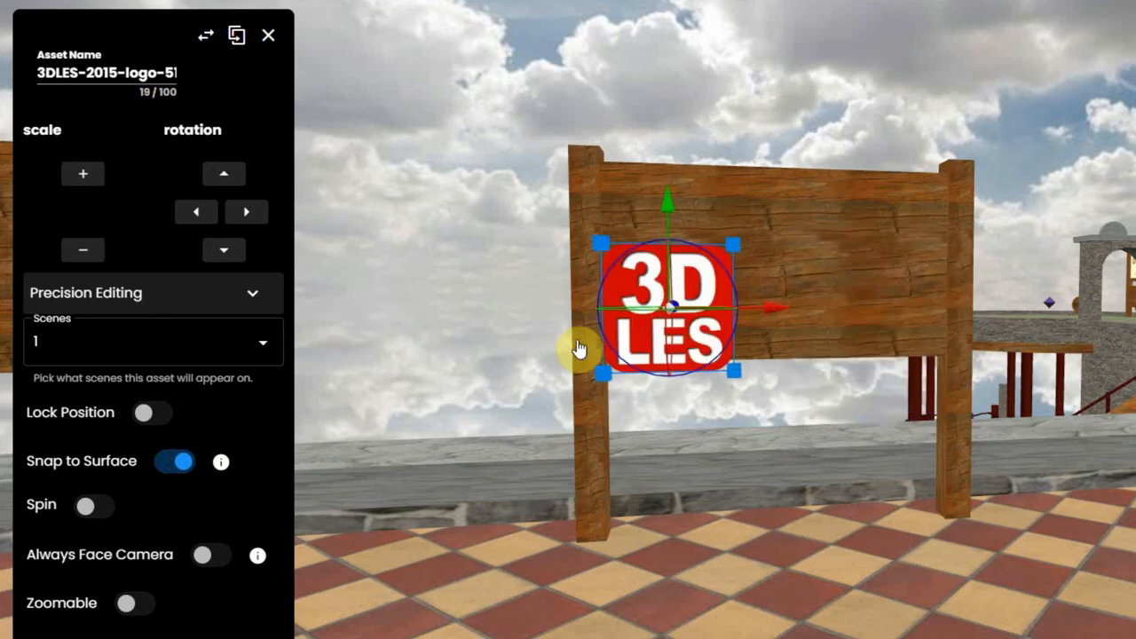
{"action": "left_click", "coordinate": [175, 461]}
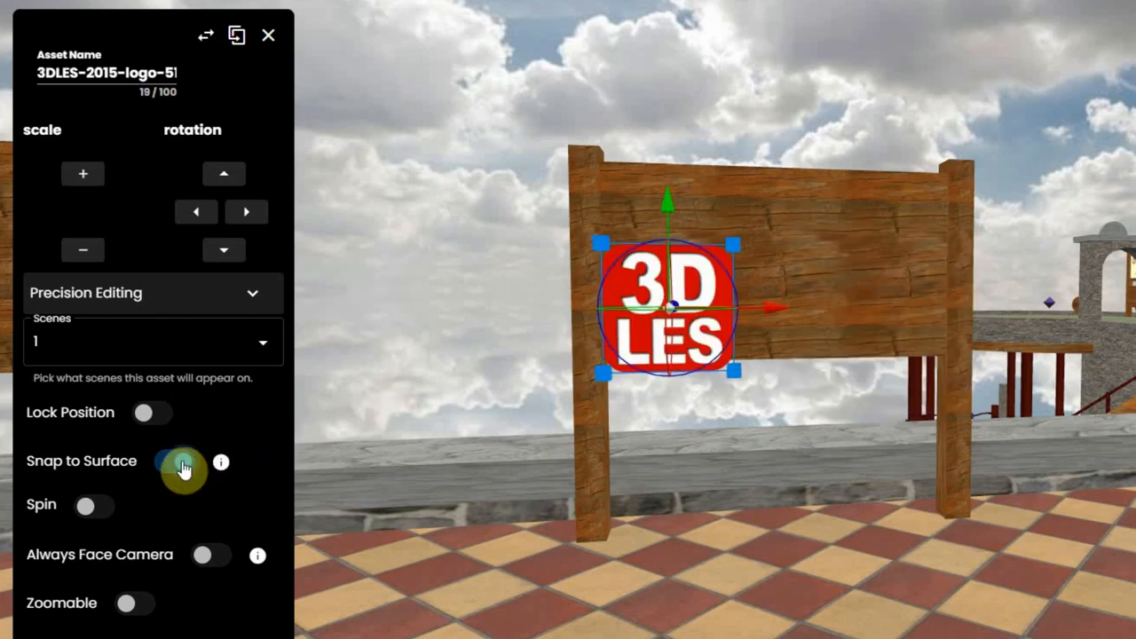
{"action": "left_click", "coordinate": [174, 461]}
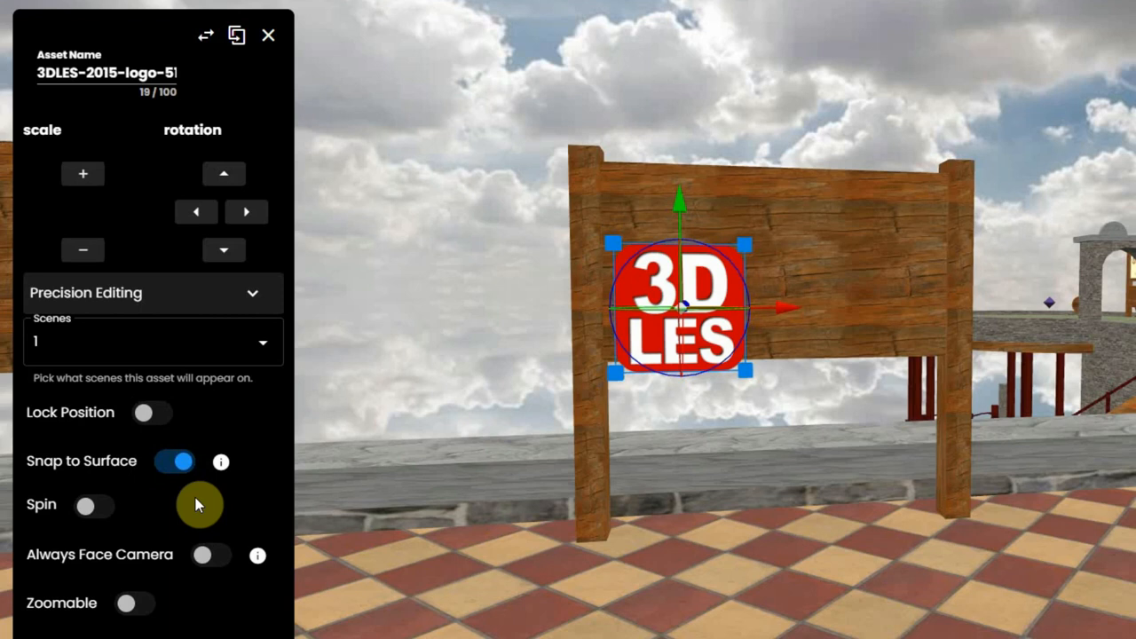
{"action": "left_click", "coordinate": [175, 461]}
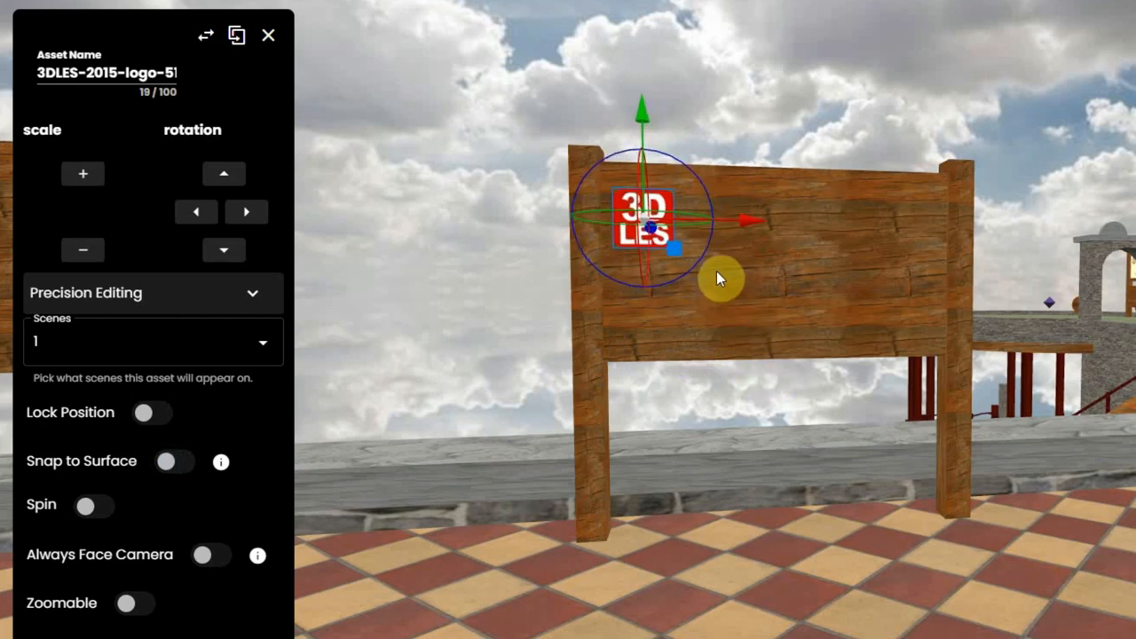
Drag the logo's transform gizmo to shift it toward the board's left middle.
{"action": "left_click_drag", "start_coordinate": [719, 279], "coordinate": [641, 144]}
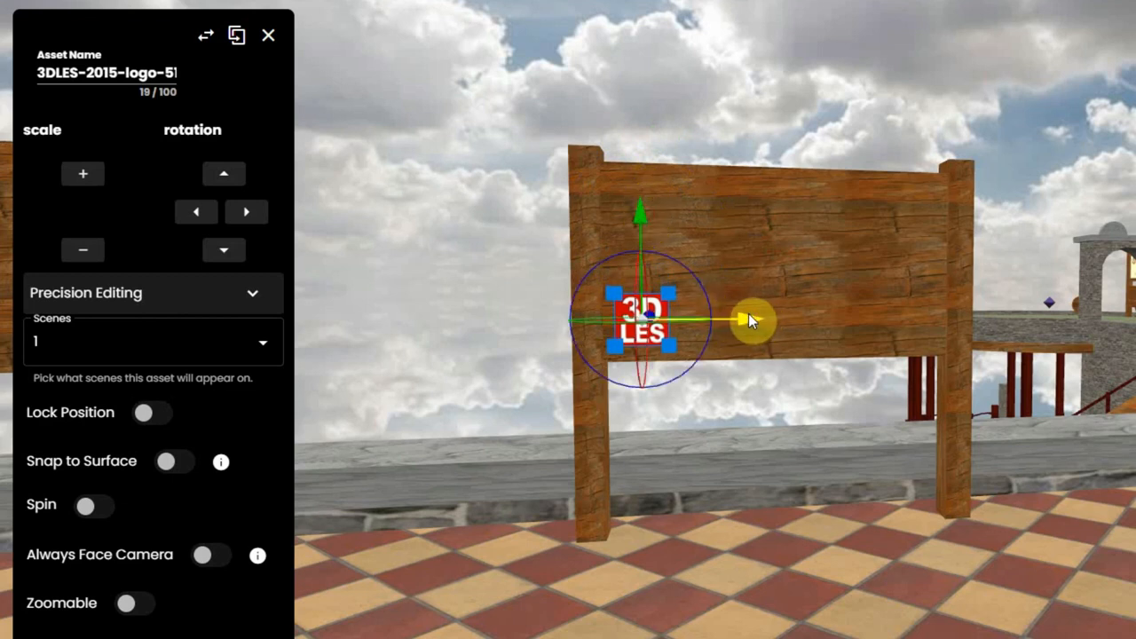
{"action": "left_click_drag", "start_coordinate": [750, 319], "coordinate": [1003, 329]}
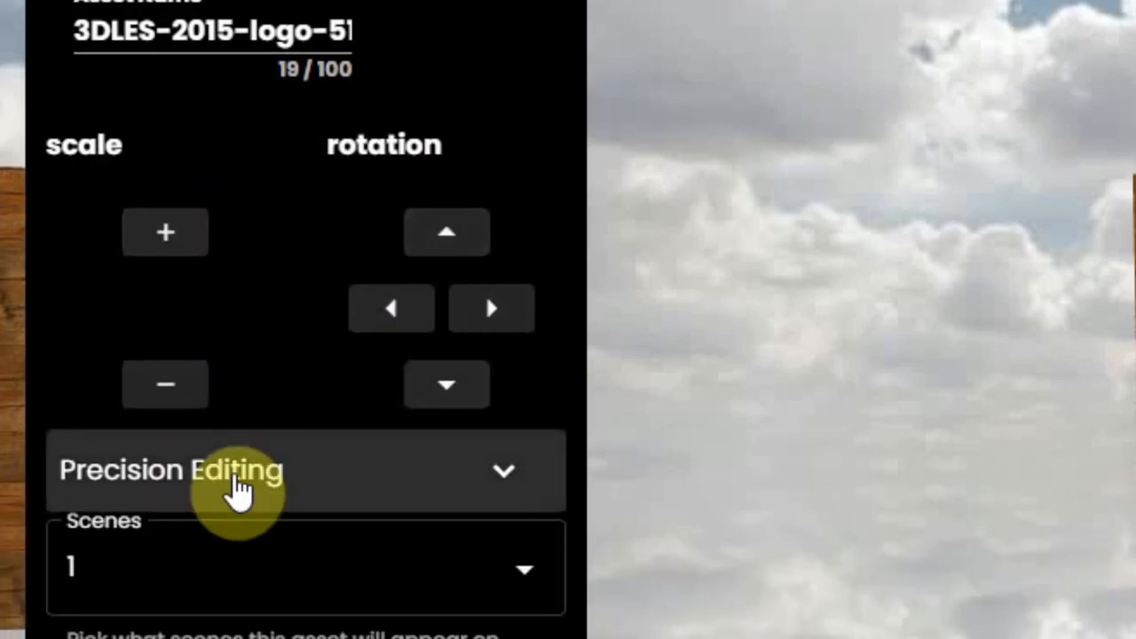
{"action": "left_click", "coordinate": [239, 470]}
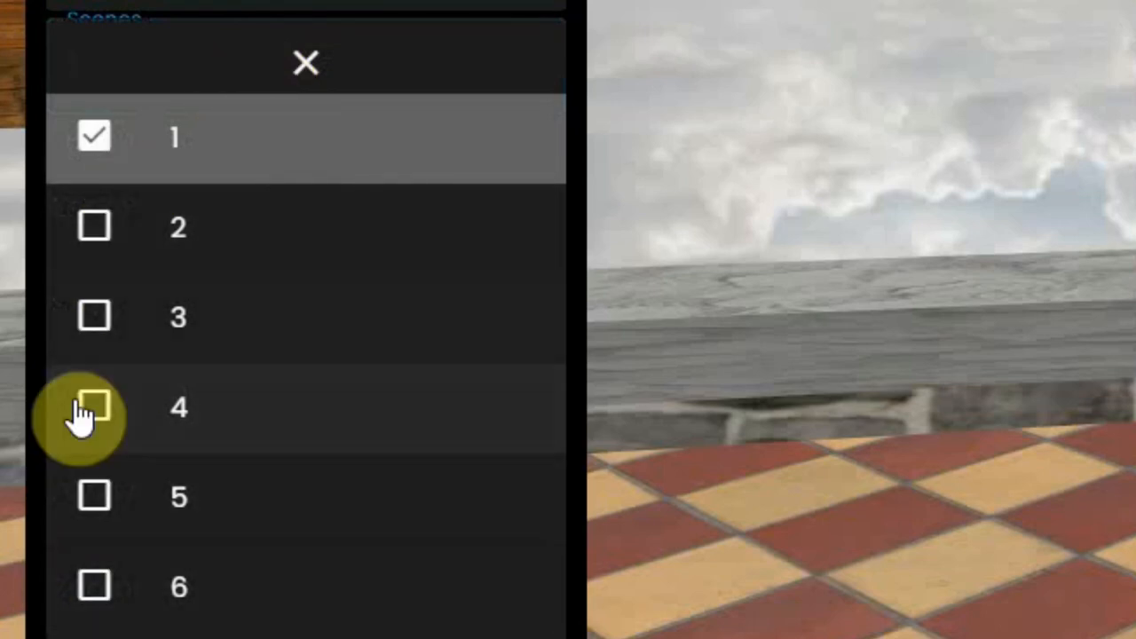
{"action": "left_click", "coordinate": [305, 64]}
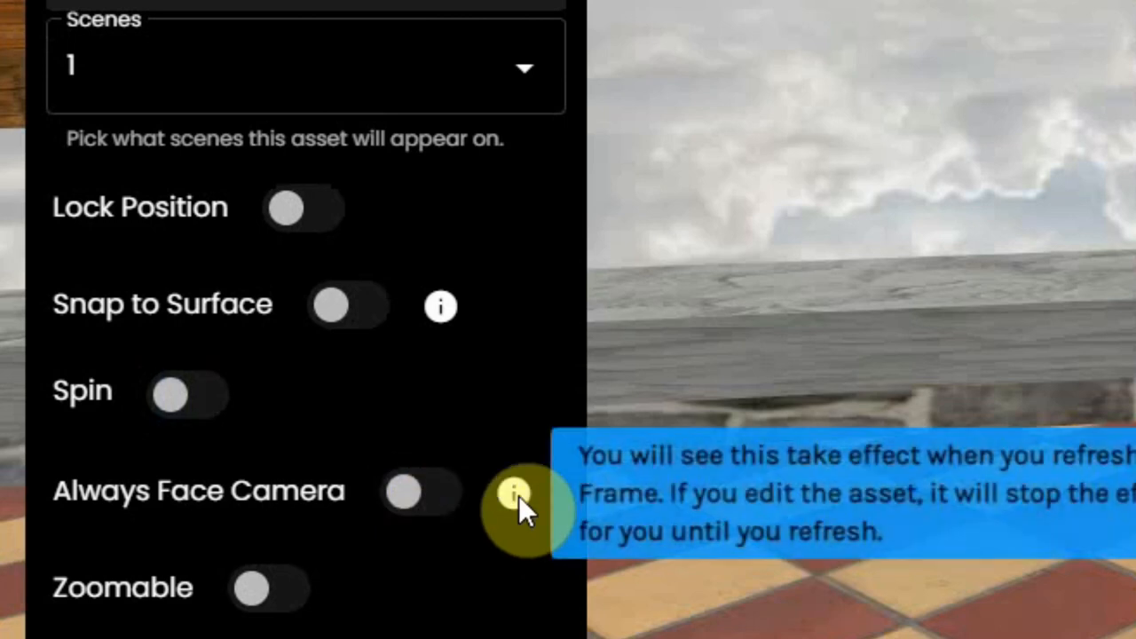
{"action": "mouse_move", "coordinate": [262, 600]}
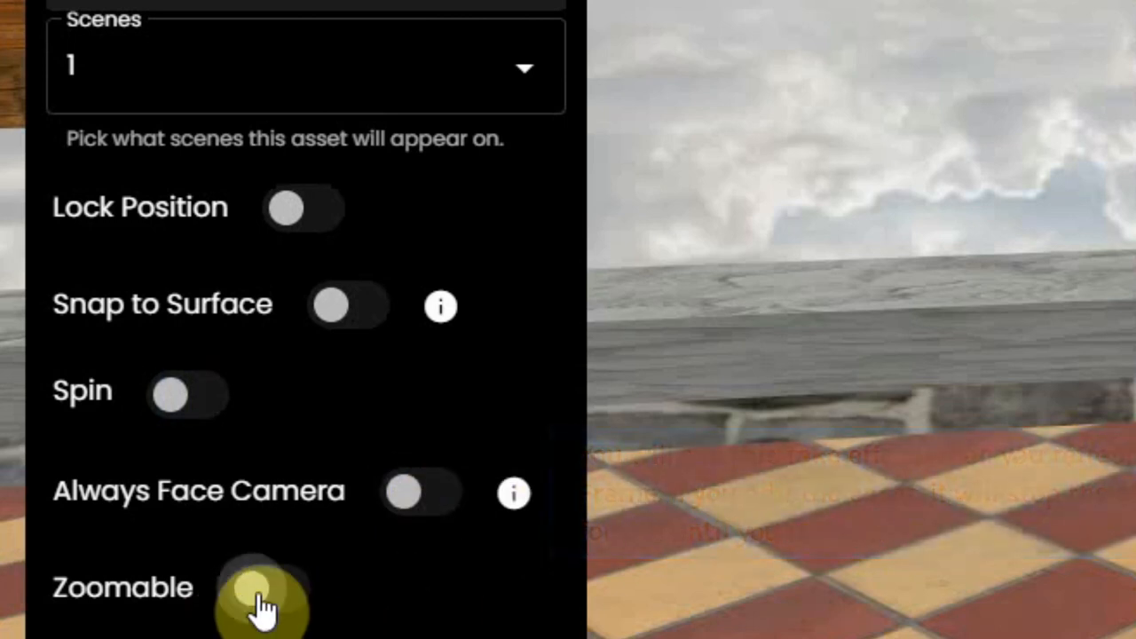
{"action": "scroll", "scroll_direction": "down", "scroll_amount": 3}
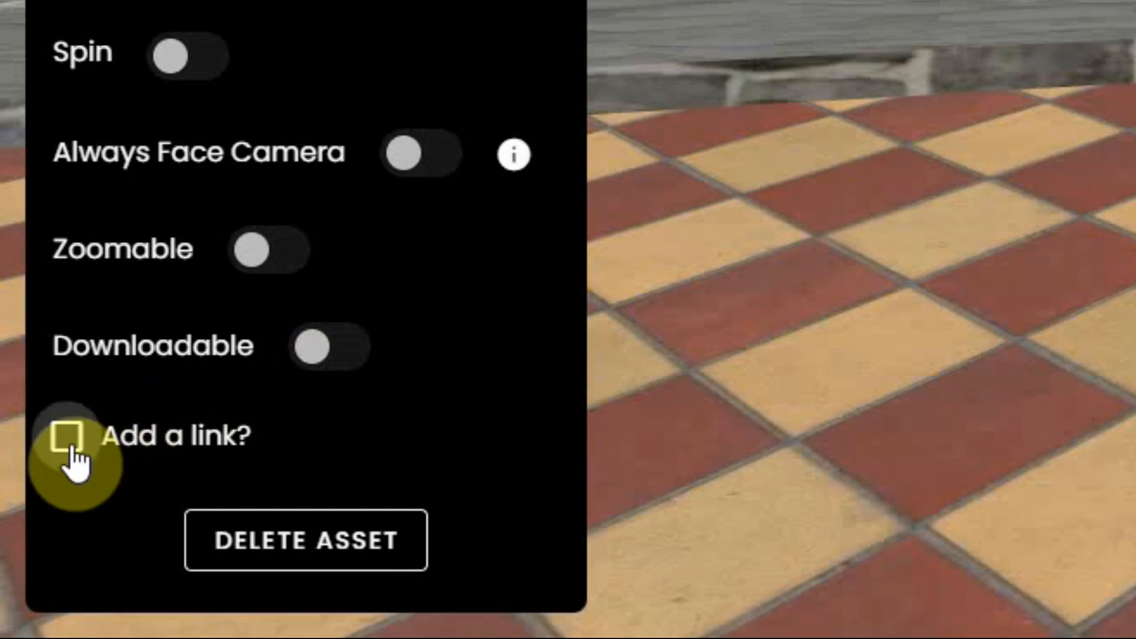
Tick 'Add a link?' and preview the Frame and Scene link options.
{"action": "left_click", "coordinate": [68, 437]}
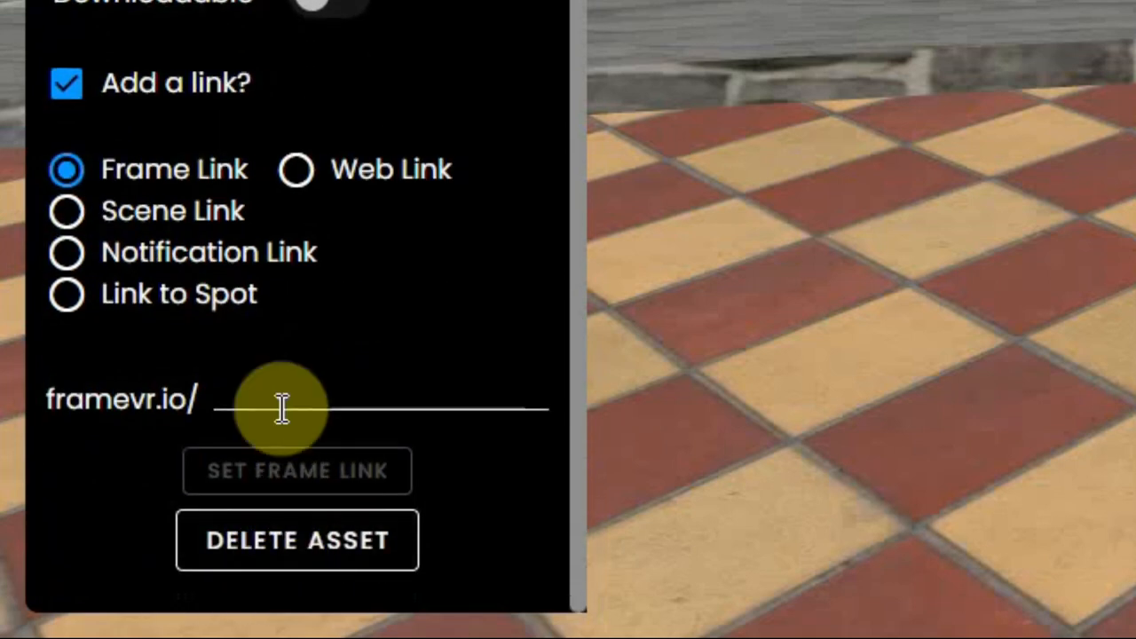
{"action": "left_click", "coordinate": [284, 409]}
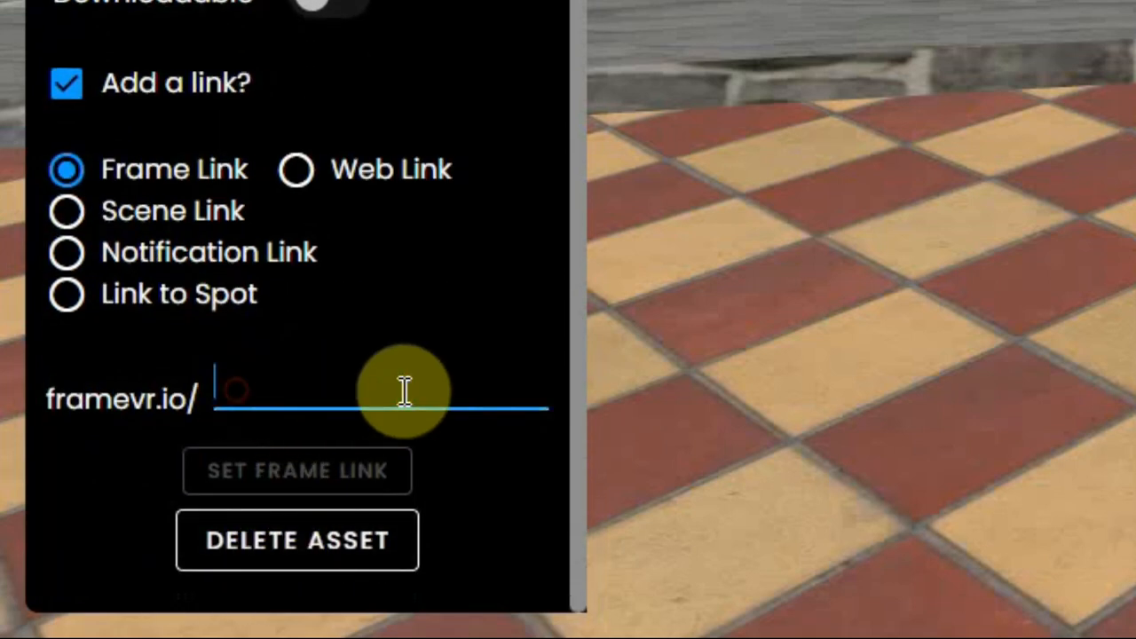
{"action": "mouse_move", "coordinate": [326, 386]}
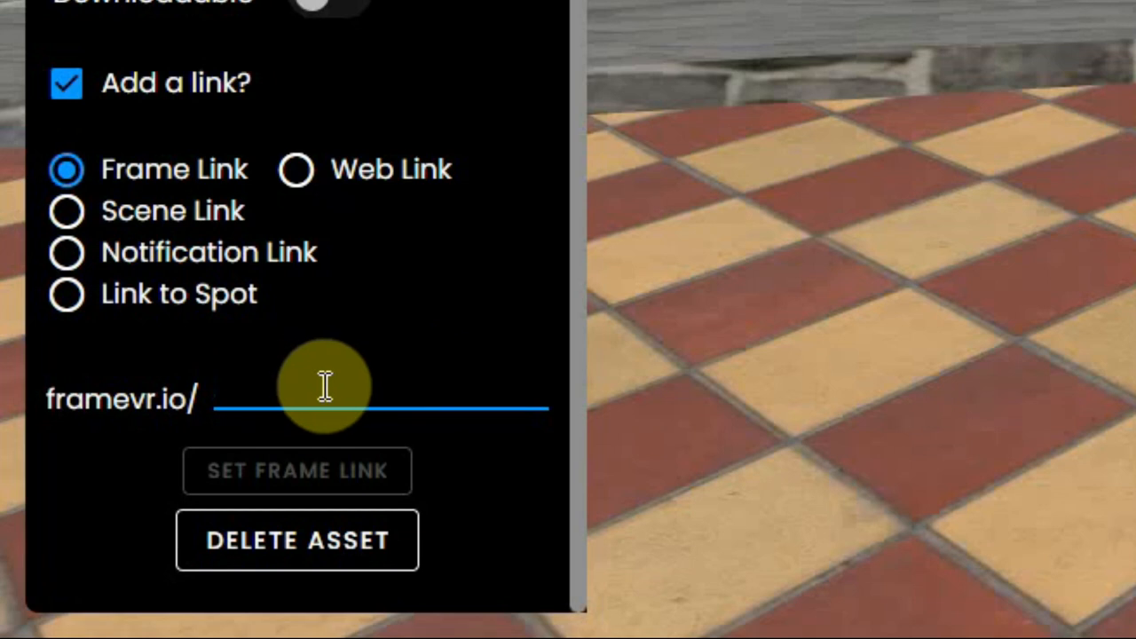
{"action": "left_click", "coordinate": [67, 210]}
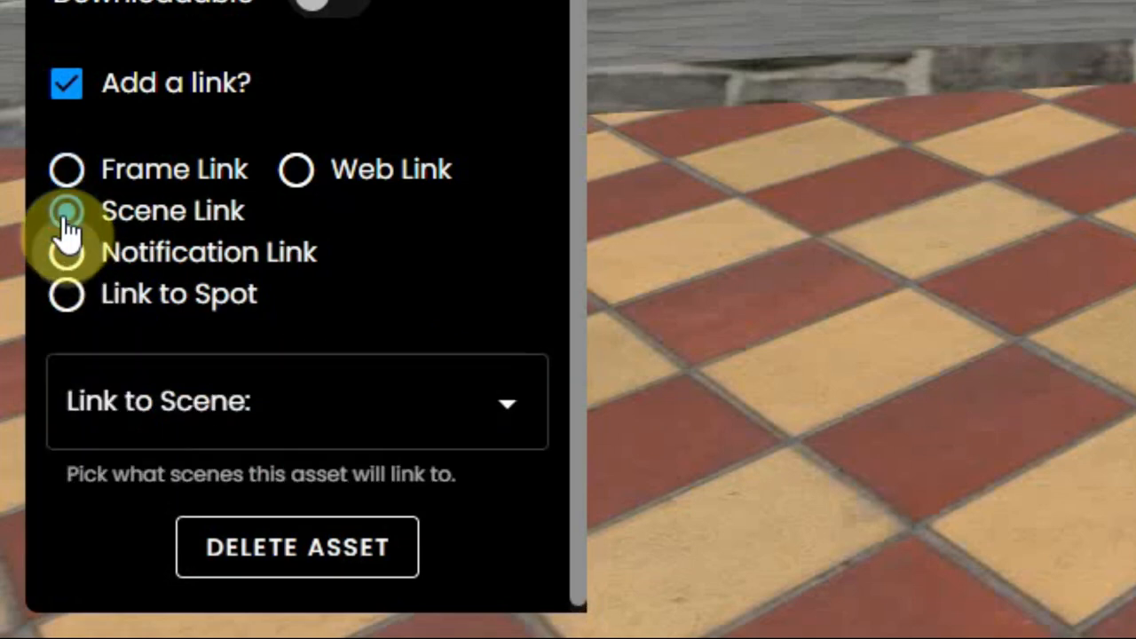
{"action": "left_click", "coordinate": [297, 401]}
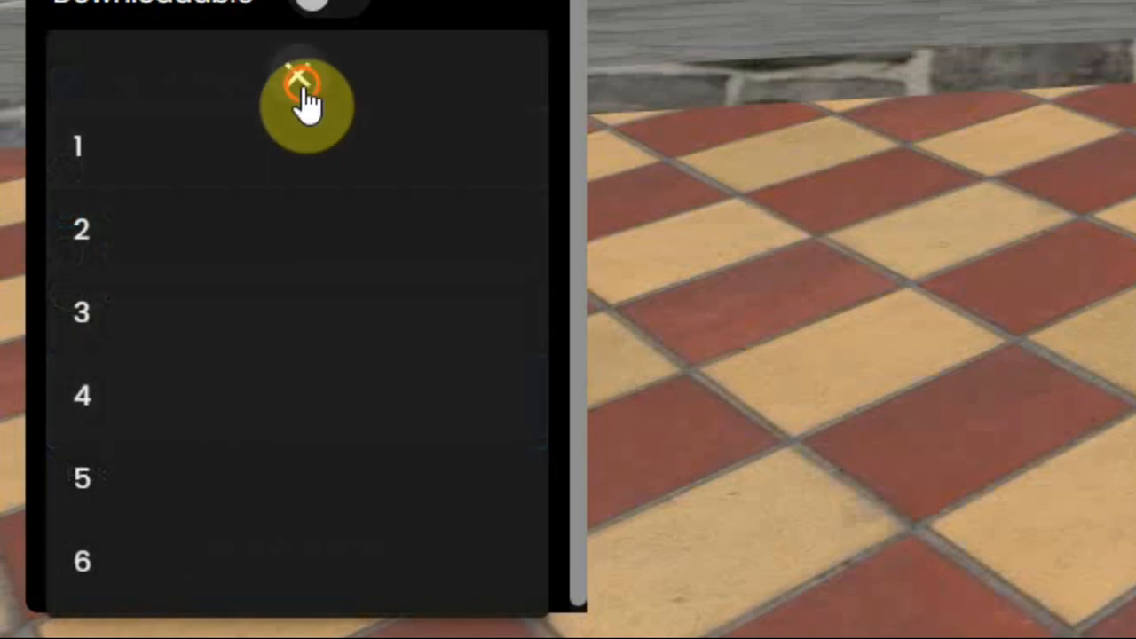
{"action": "left_click", "coordinate": [64, 82]}
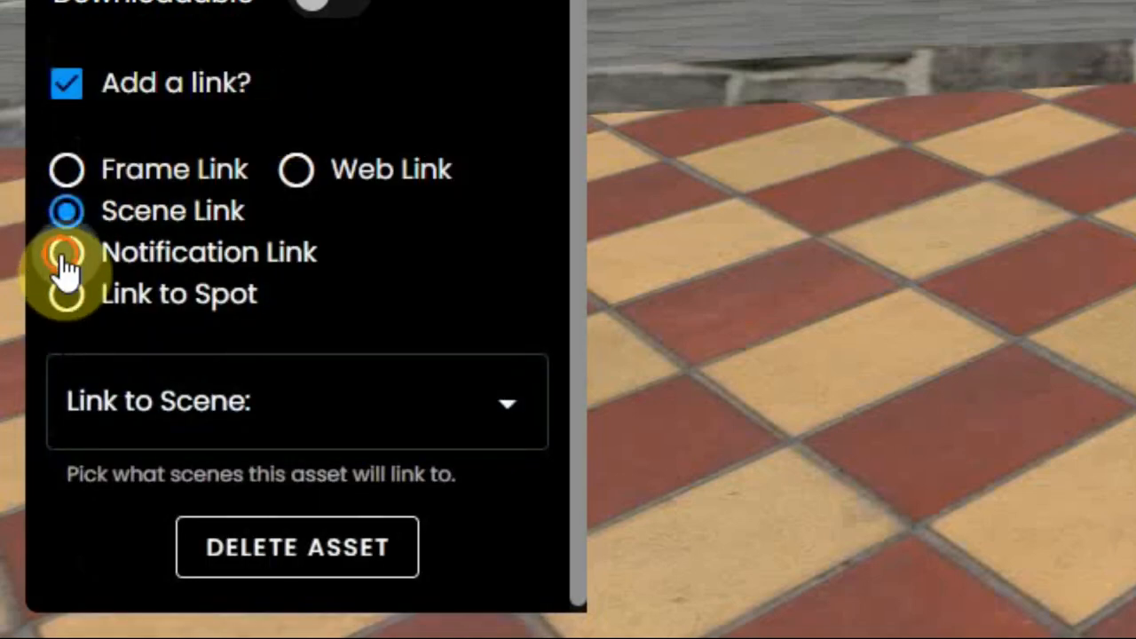
Preview Notification (Email) and Link to Spot, then settle on Web Link.
{"action": "left_click", "coordinate": [66, 252]}
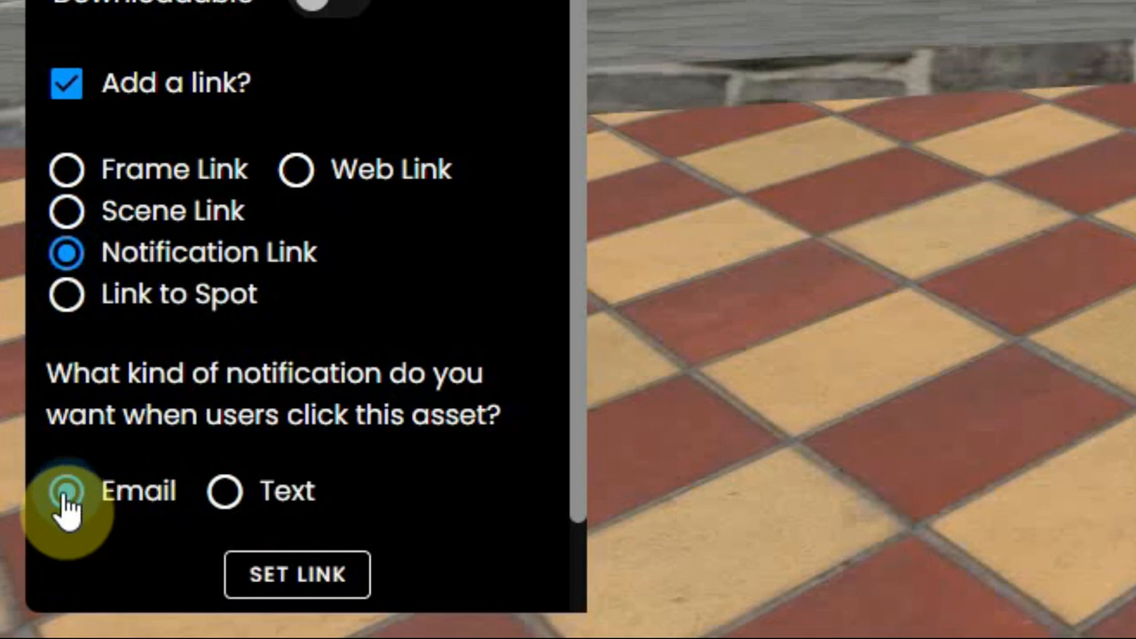
{"action": "left_click", "coordinate": [64, 492]}
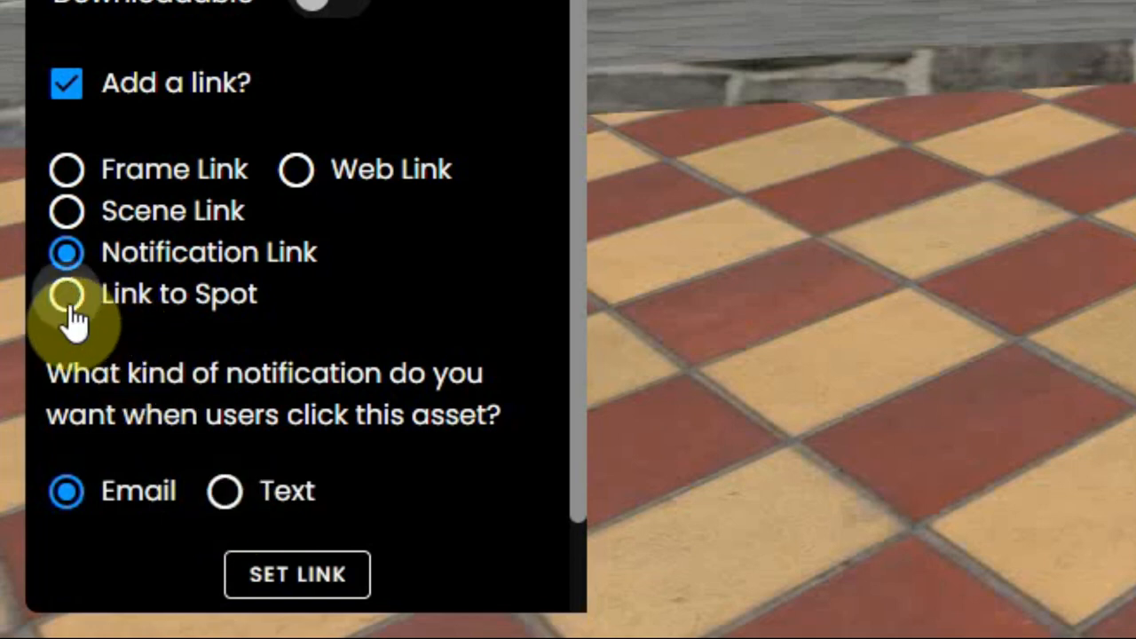
{"action": "left_click", "coordinate": [66, 294]}
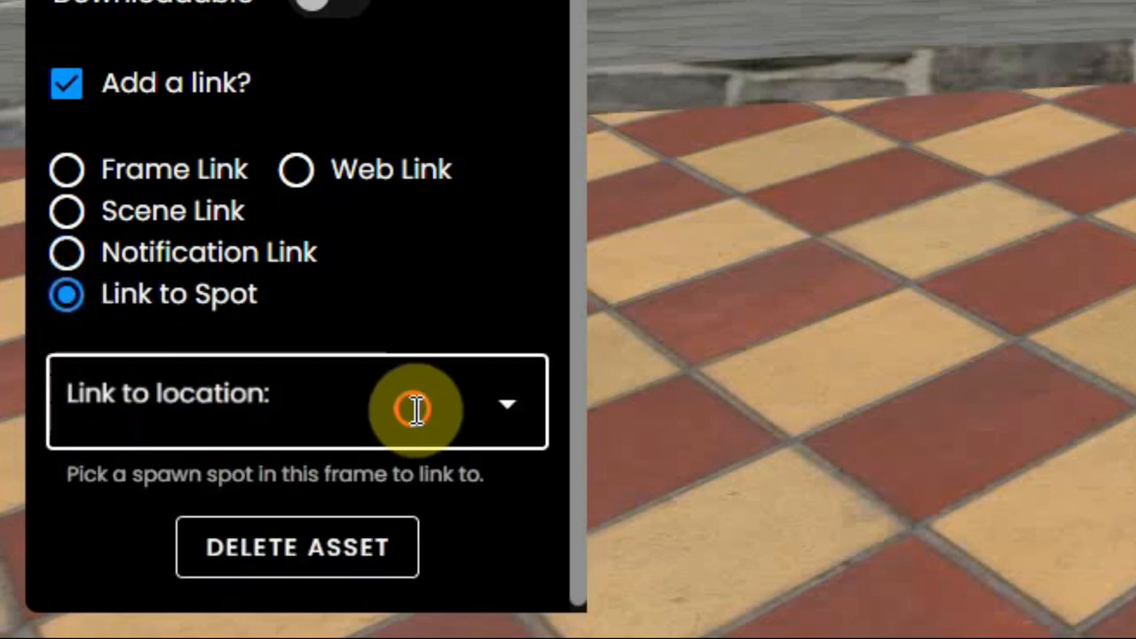
{"action": "left_click", "coordinate": [414, 408]}
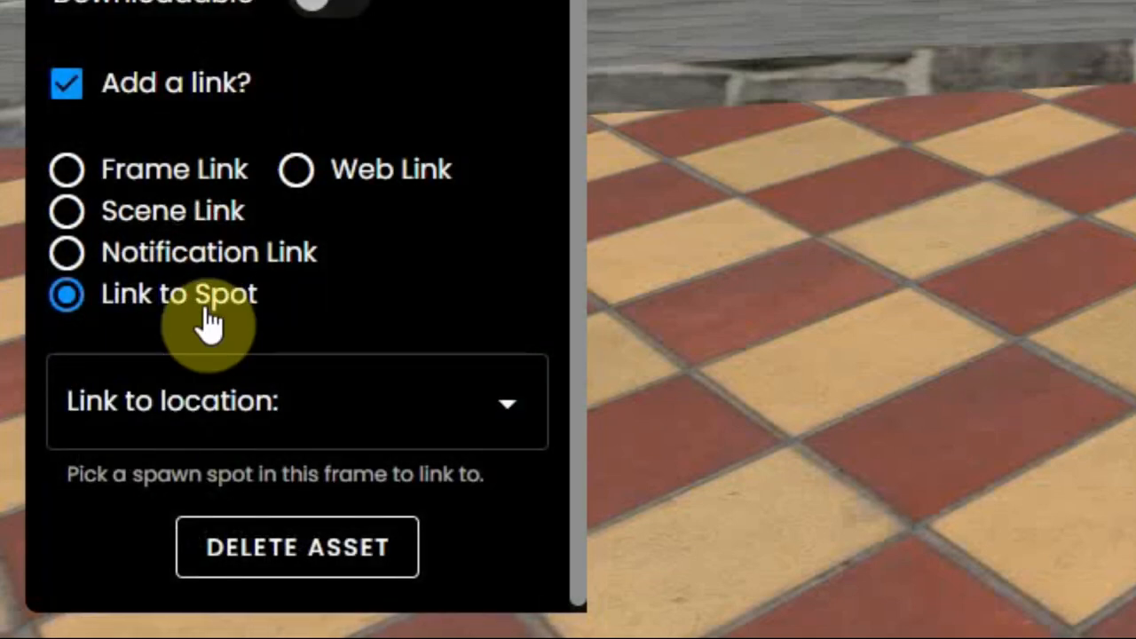
{"action": "mouse_move", "coordinate": [301, 177]}
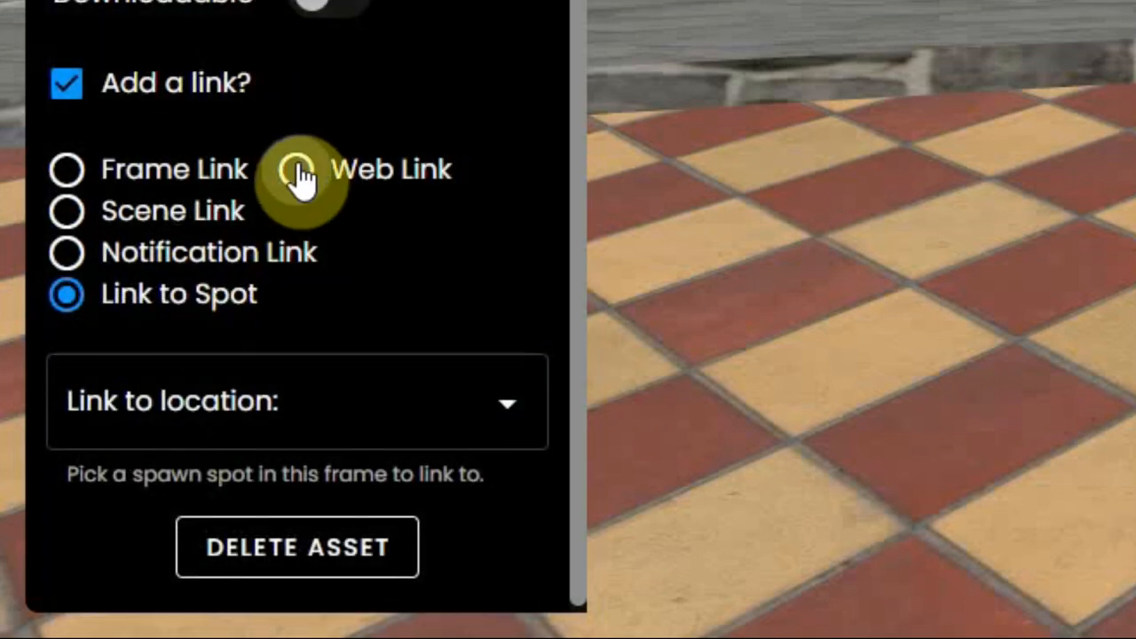
{"action": "left_click", "coordinate": [296, 169]}
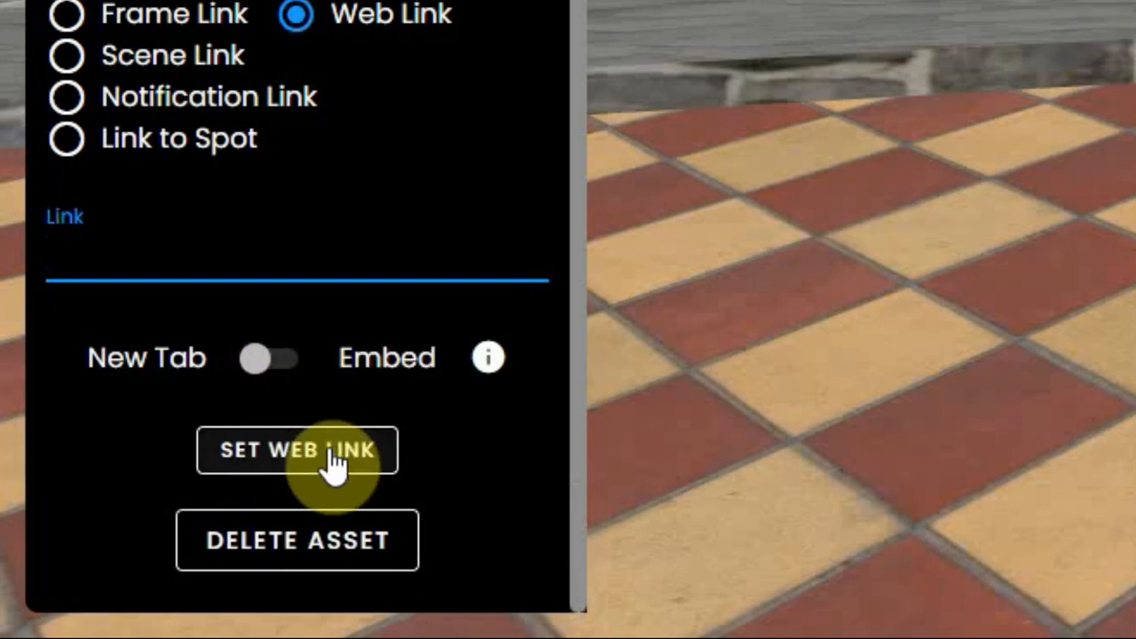
{"action": "mouse_move", "coordinate": [226, 555]}
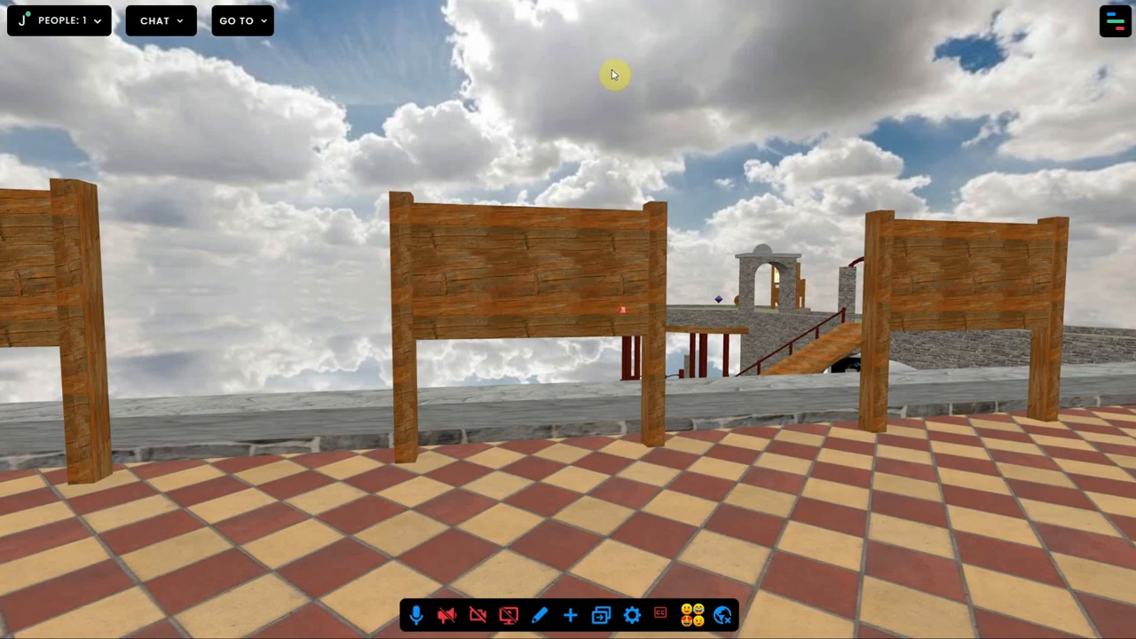
{"action": "mouse_move", "coordinate": [547, 502]}
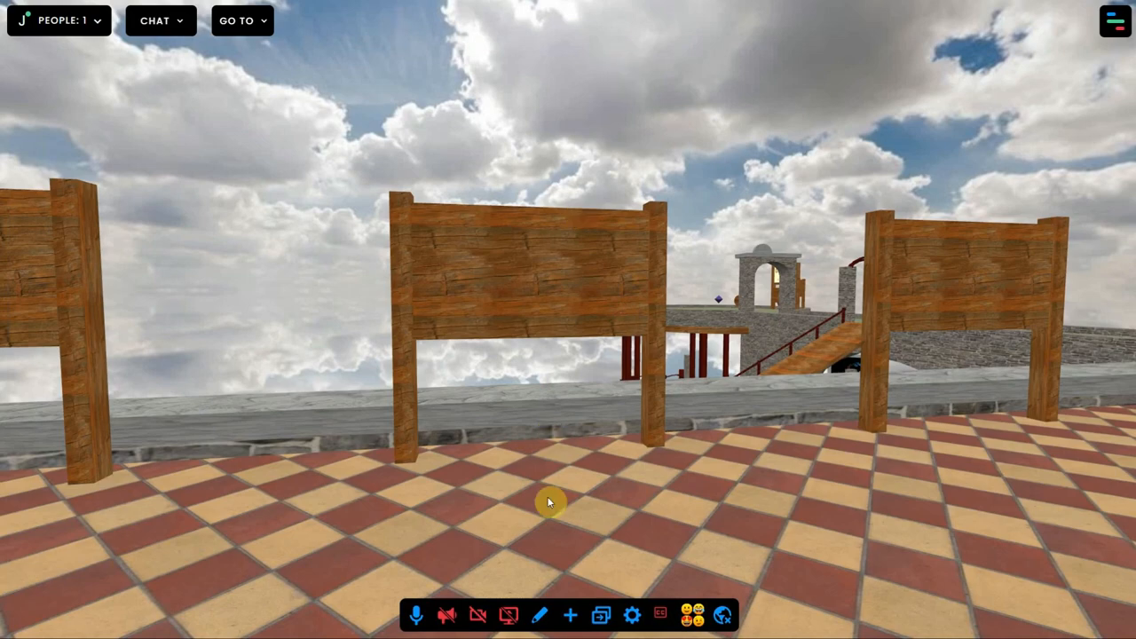